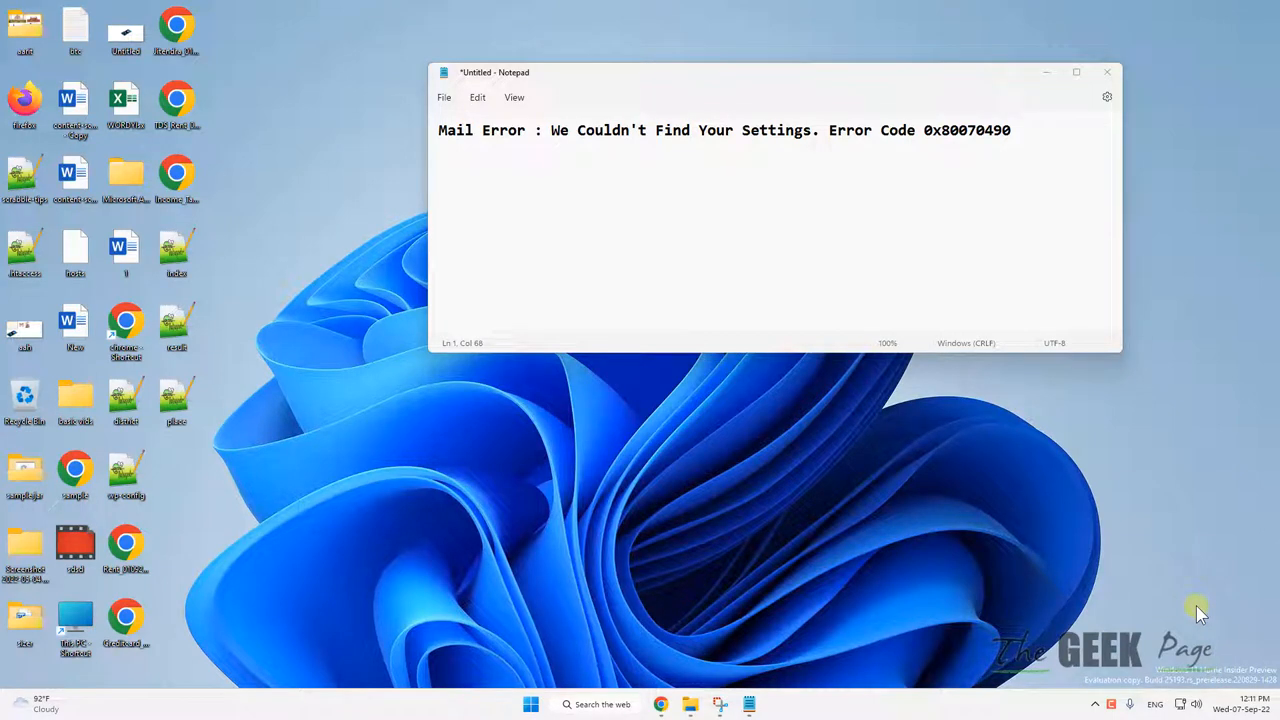
{"action": "mouse_move", "coordinate": [1240, 278]}
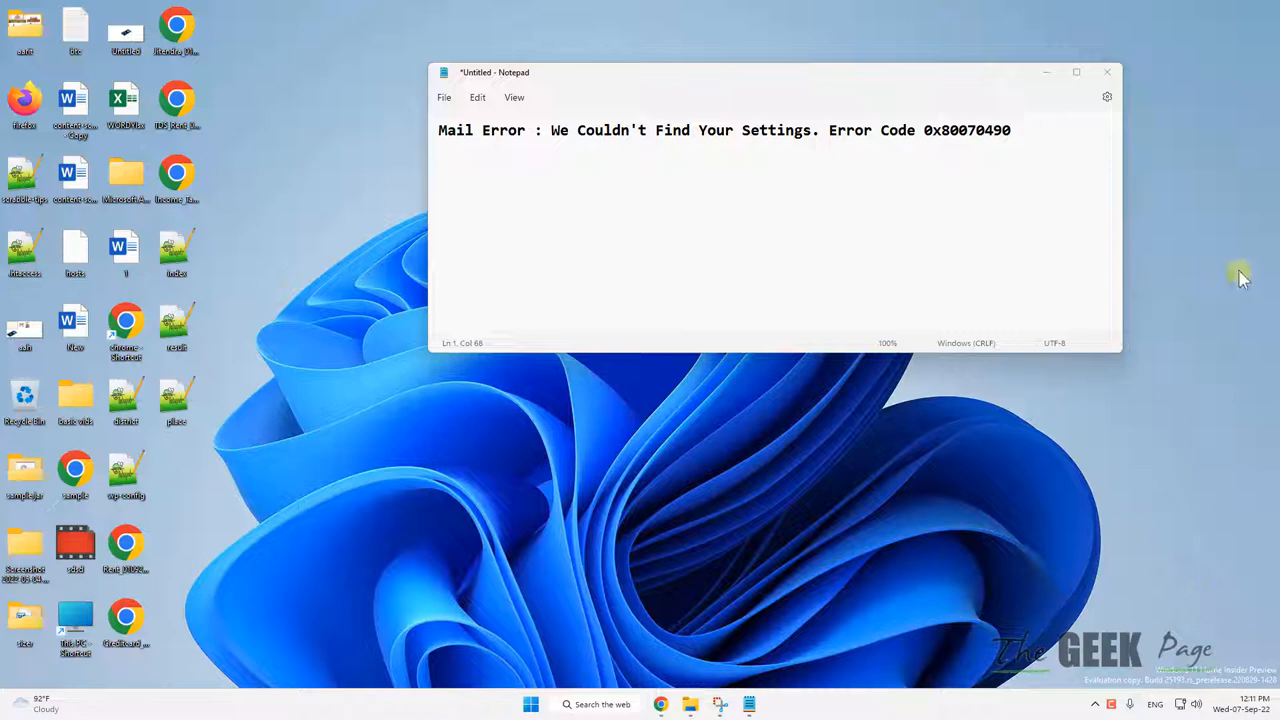
Launch Microsoft Store from Start search by entering 'store'
{"action": "double_click", "coordinate": [966, 130]}
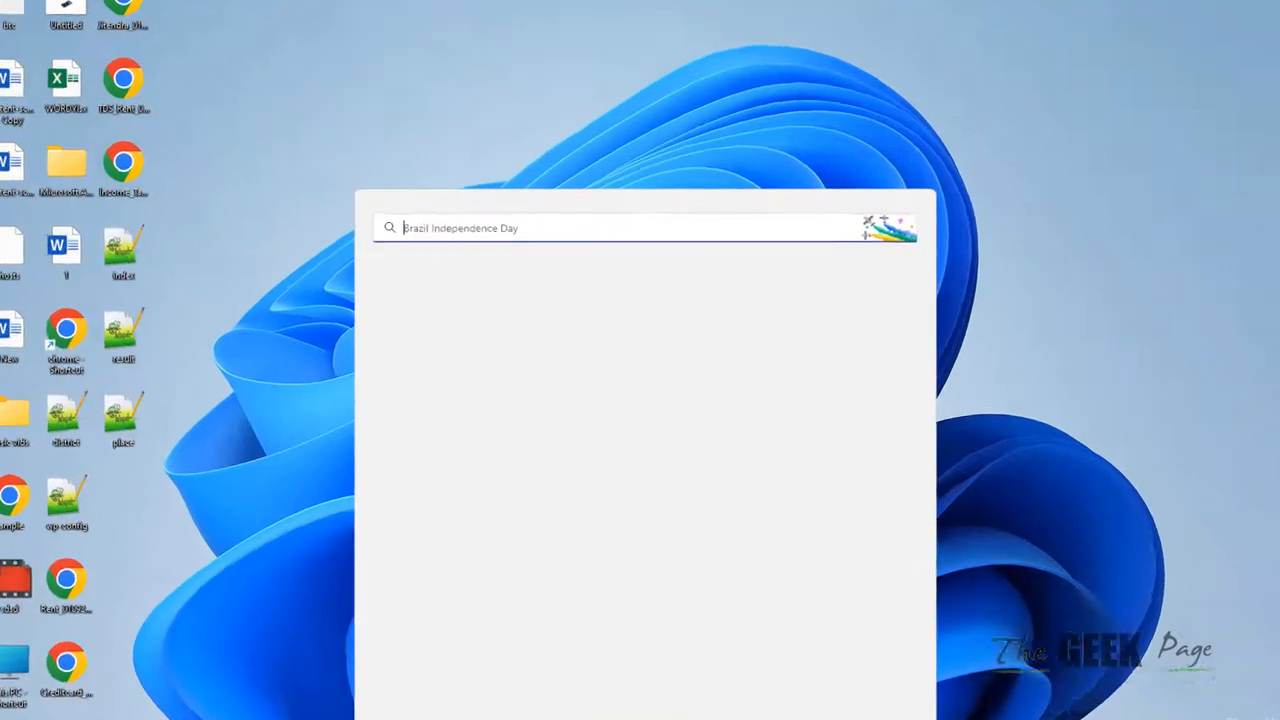
{"action": "type", "text": "store"}
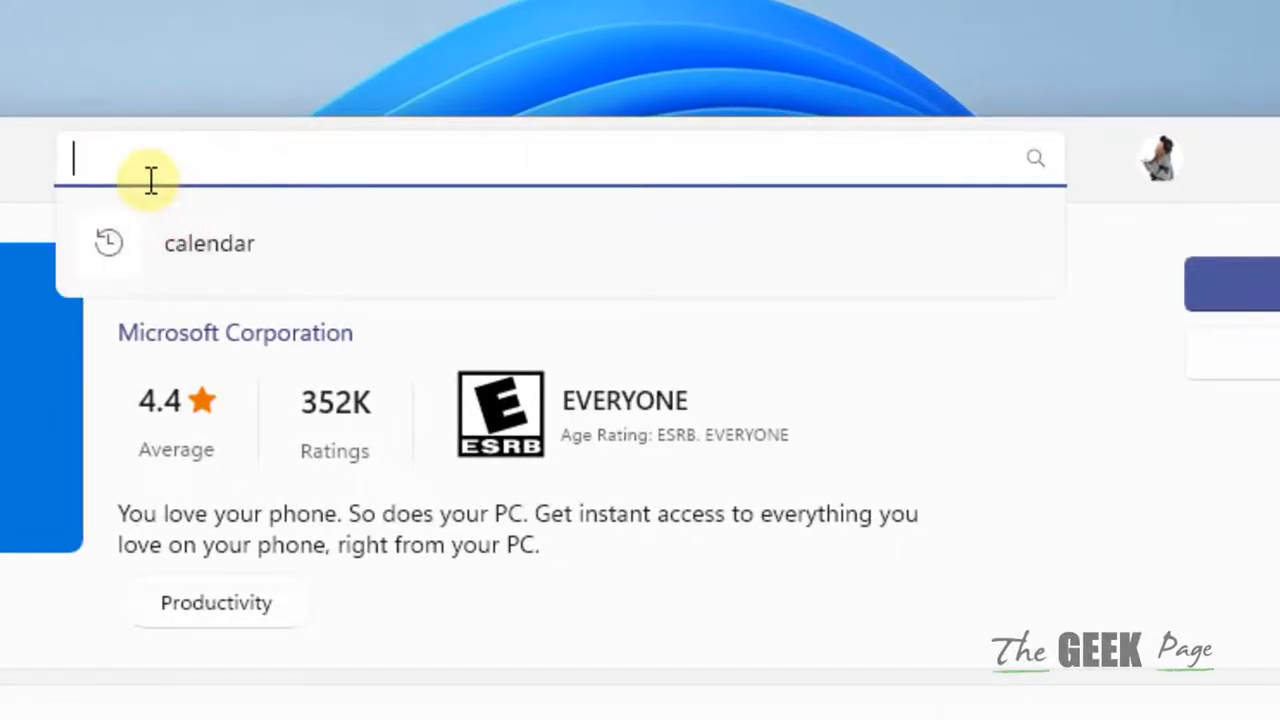
Search the Store for 'microsoft calendar' so Mail and Calendar appears as installed
{"action": "type", "text": "microsoft"}
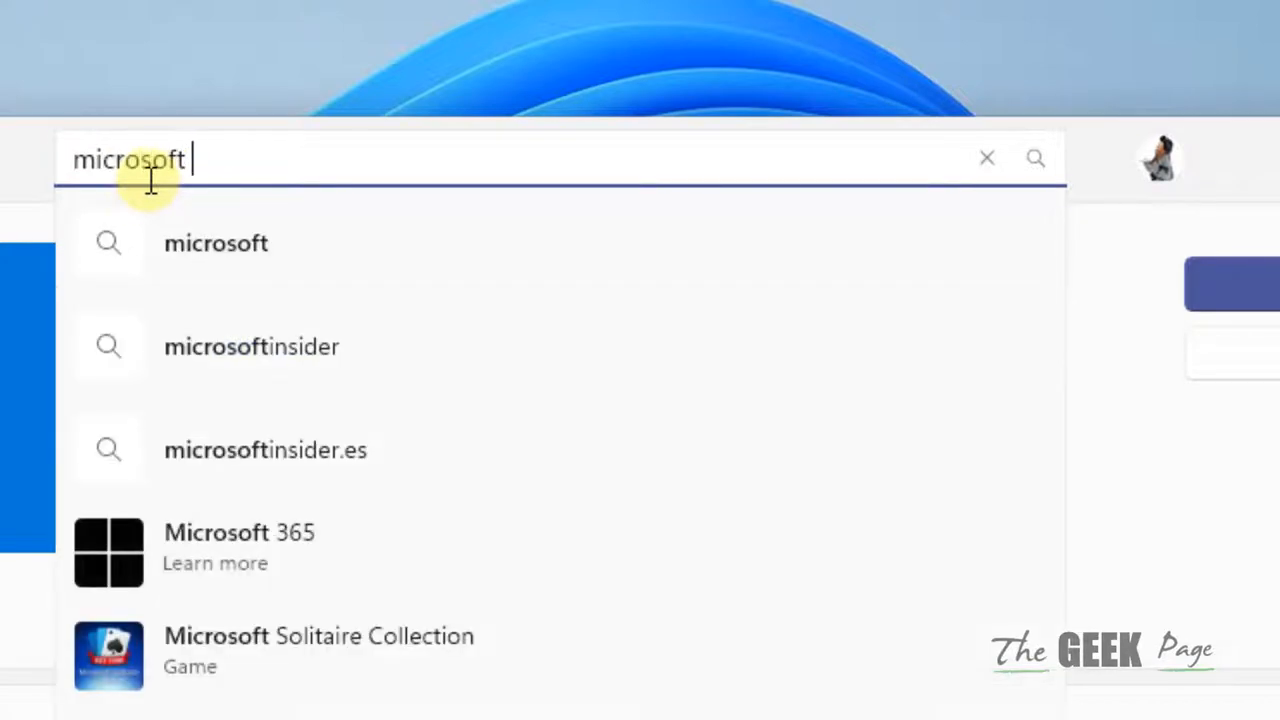
{"action": "type", "text": "calen"}
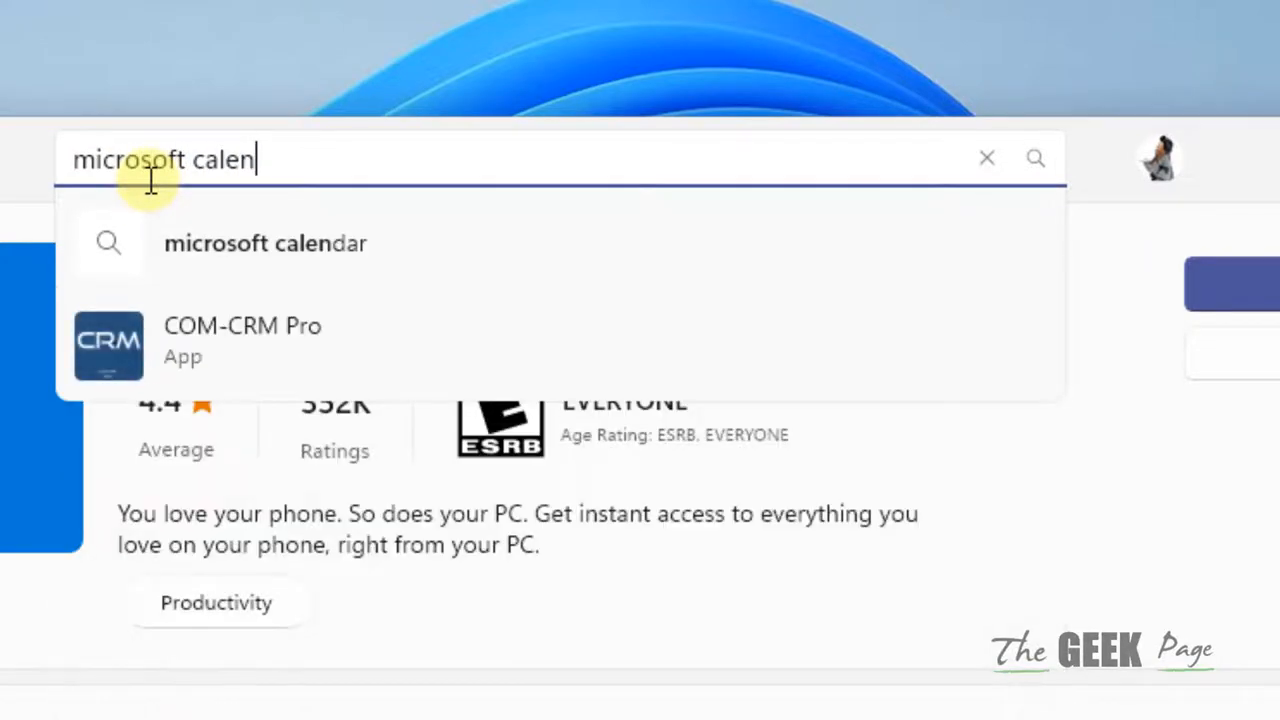
{"action": "left_click", "coordinate": [265, 243]}
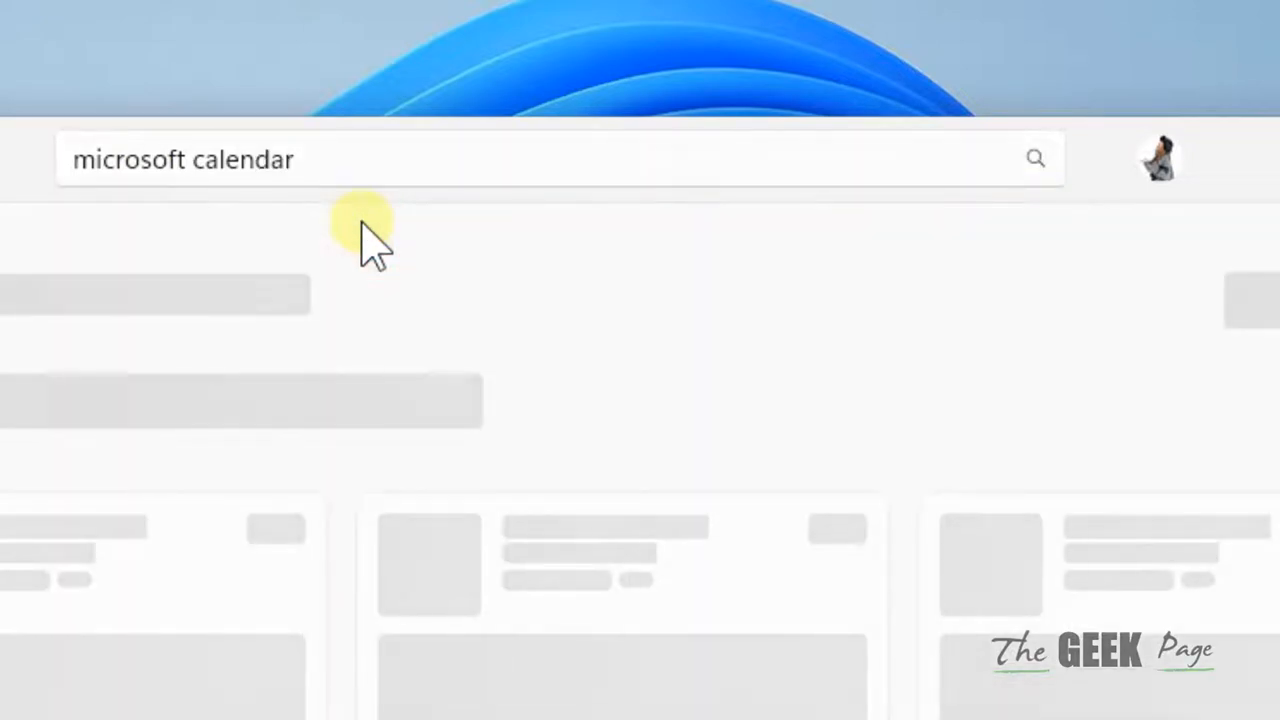
{"action": "mouse_move", "coordinate": [290, 320]}
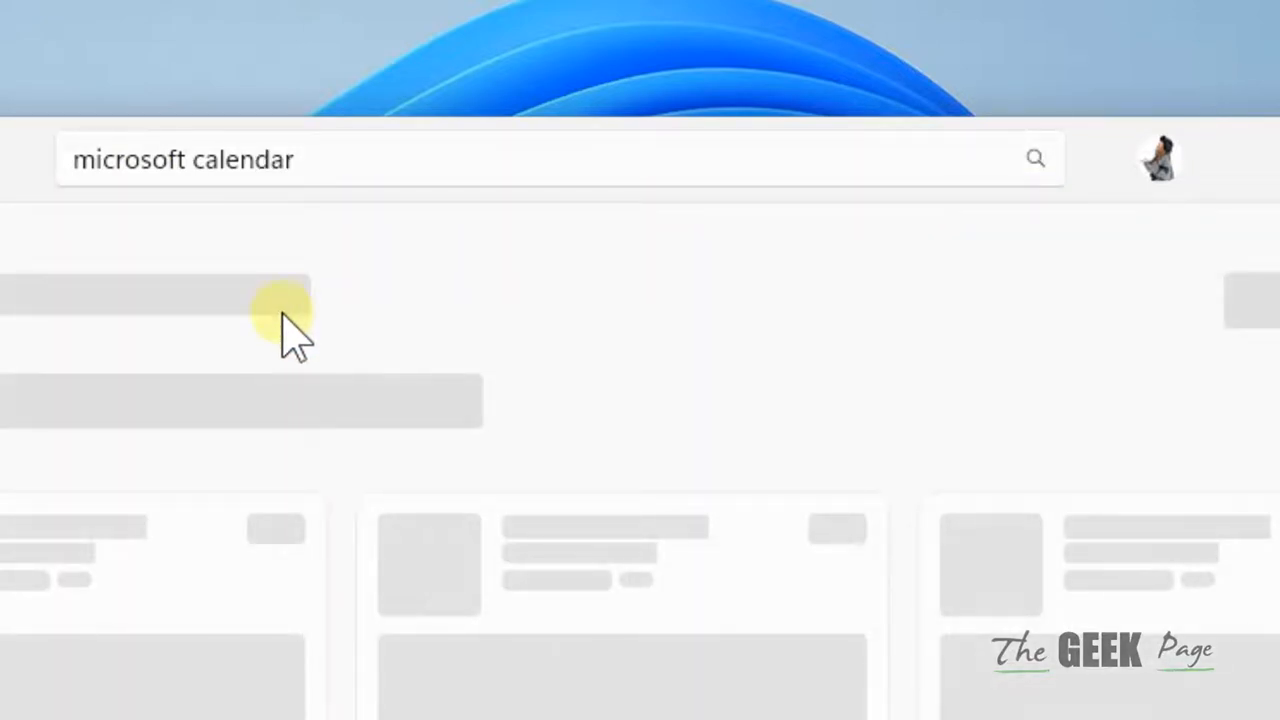
{"action": "left_click", "coordinate": [1036, 159]}
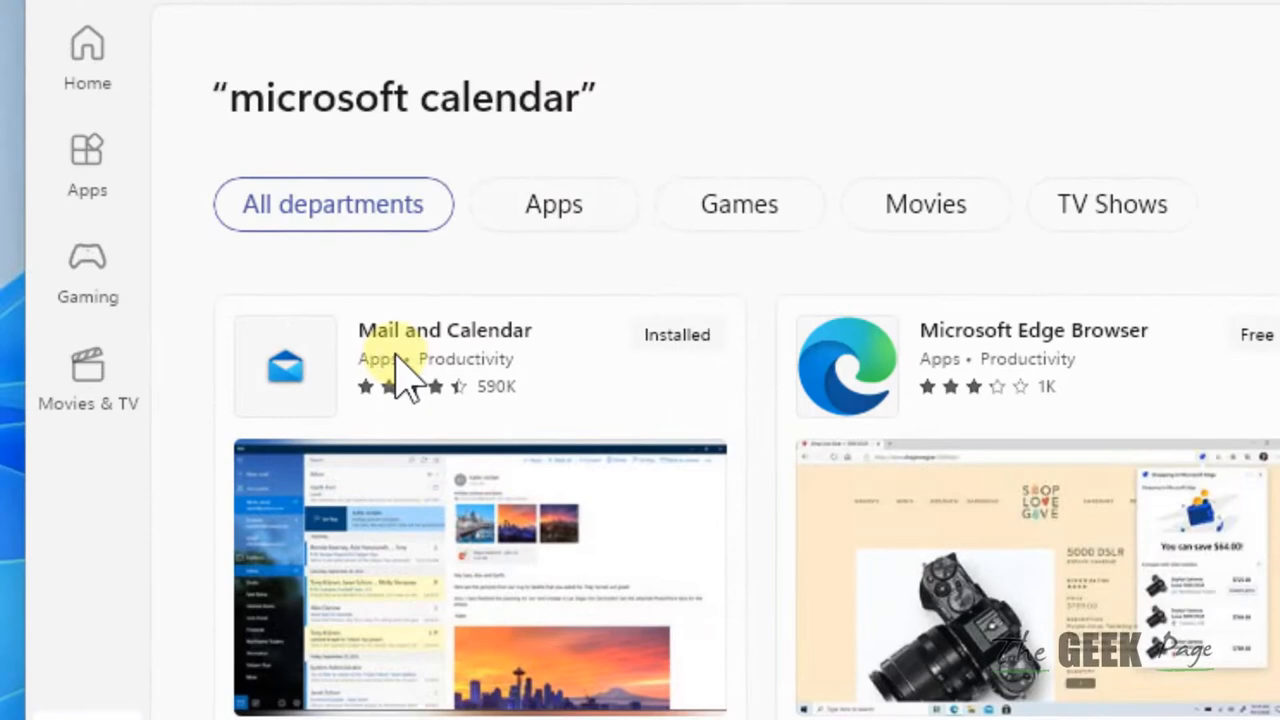
Go to the Mail and Calendar product page where Update is available
{"action": "left_click", "coordinate": [444, 330]}
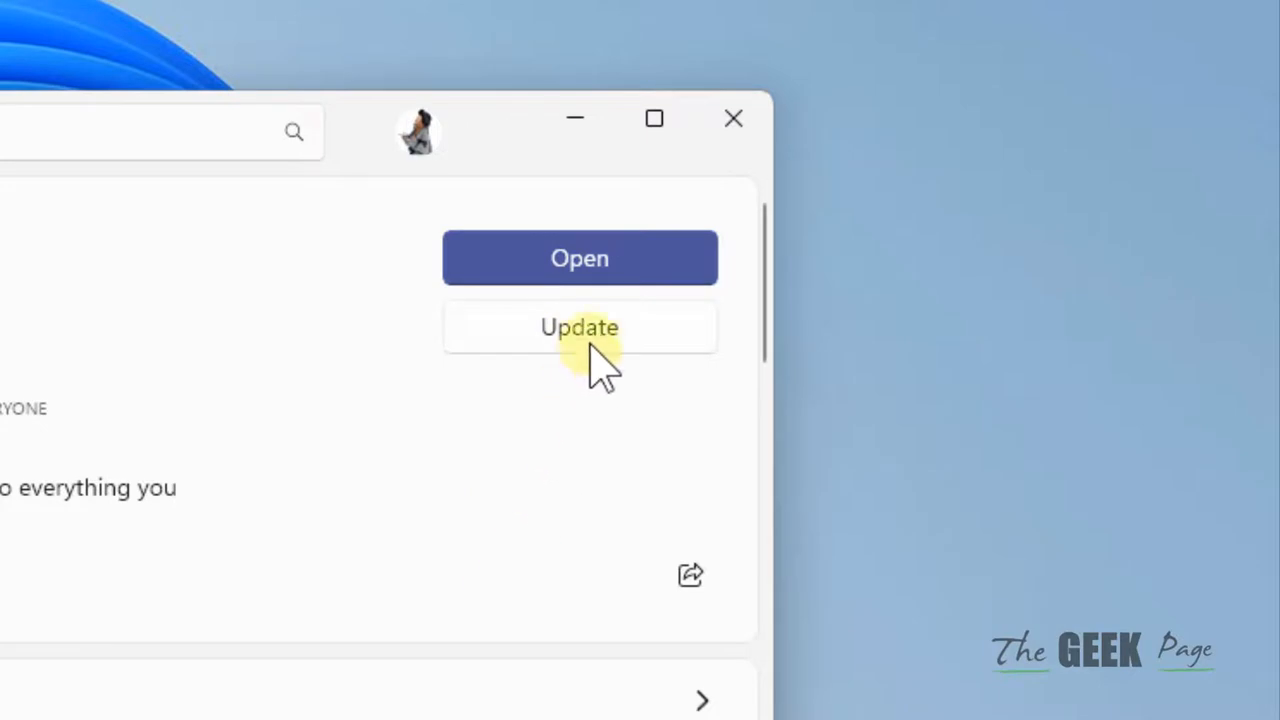
{"action": "mouse_move", "coordinate": [595, 130]}
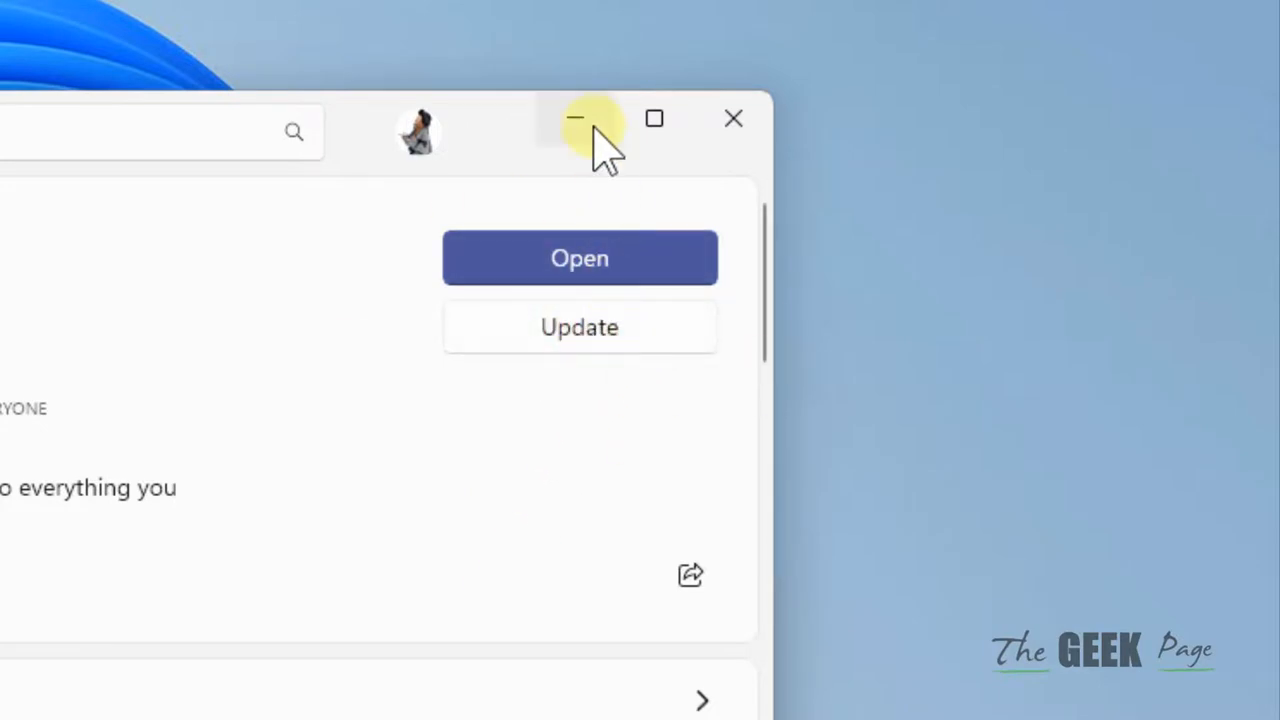